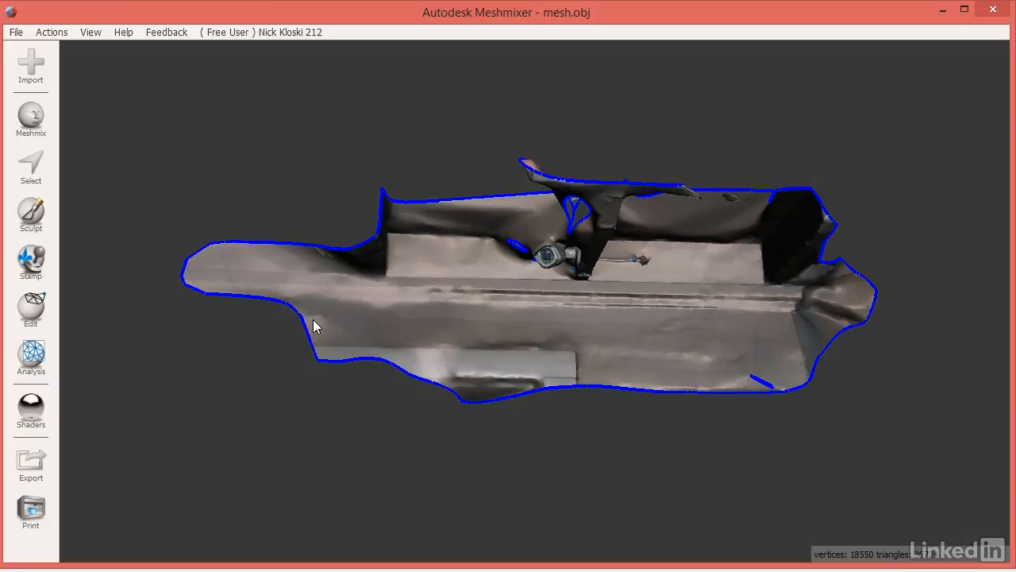
{"action": "mouse_move", "coordinate": [222, 340]}
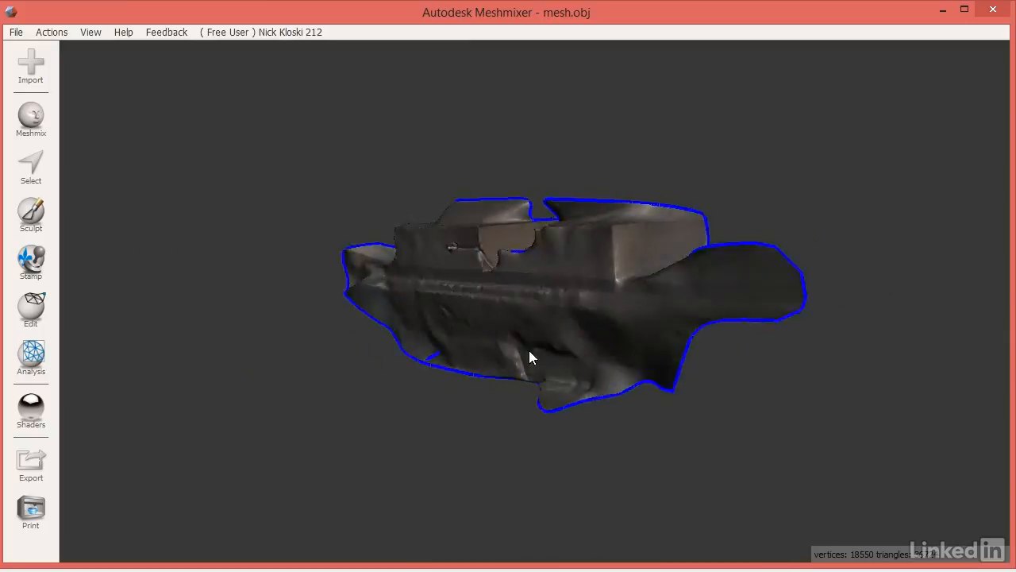
- Switch the scan to the plain grey untextured shader and inspect its pink back faces
{"action": "left_click_drag", "start_coordinate": [532, 357], "coordinate": [416, 353]}
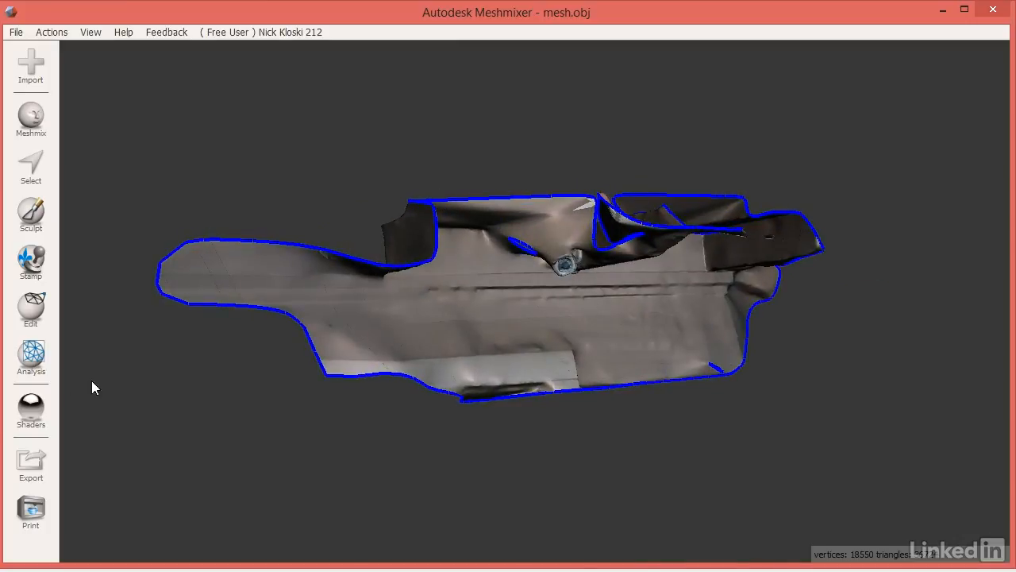
{"action": "left_click", "coordinate": [31, 410]}
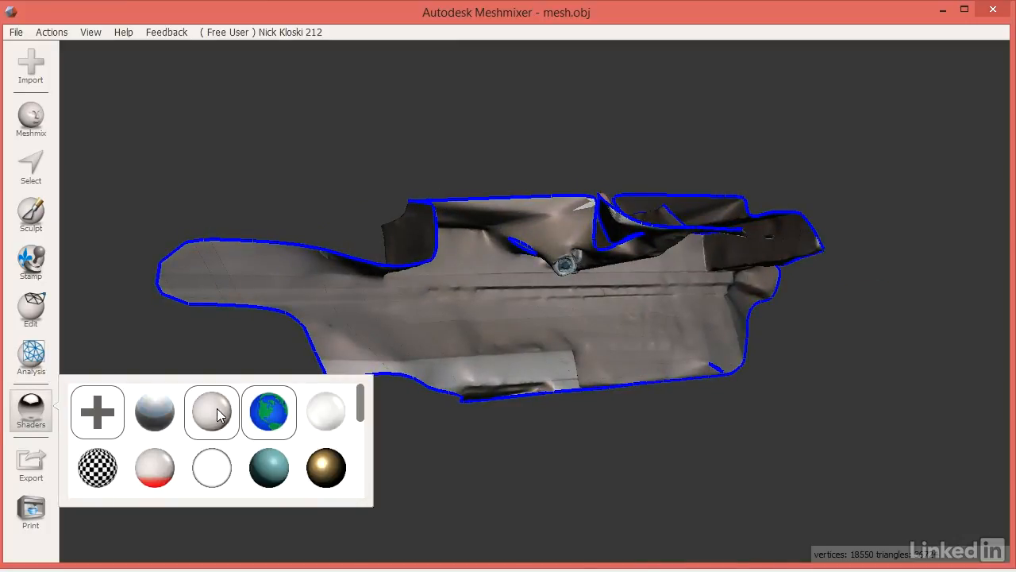
{"action": "left_click", "coordinate": [211, 411]}
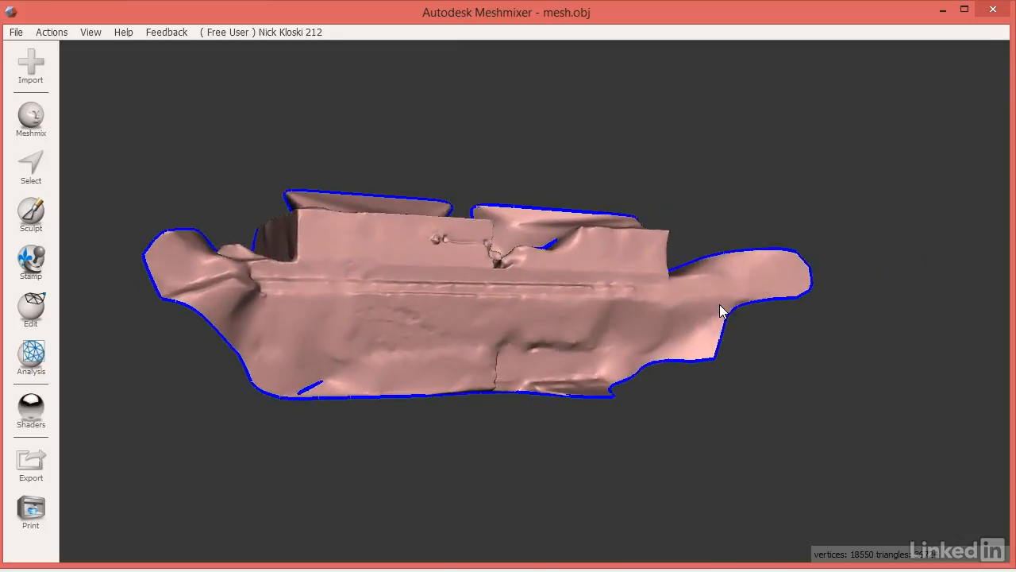
{"action": "left_click_drag", "start_coordinate": [722, 310], "coordinate": [479, 285]}
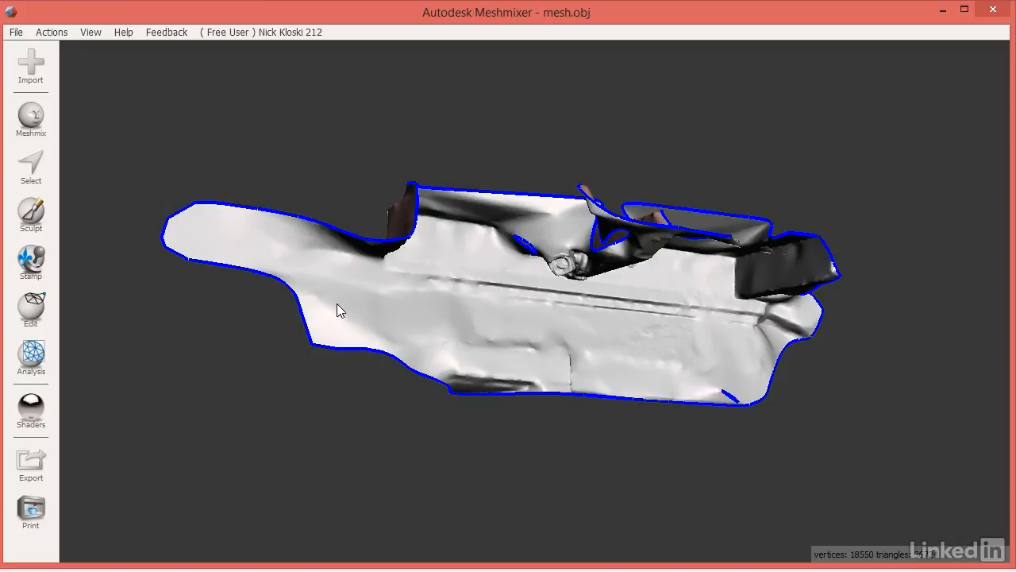
{"action": "mouse_move", "coordinate": [267, 261]}
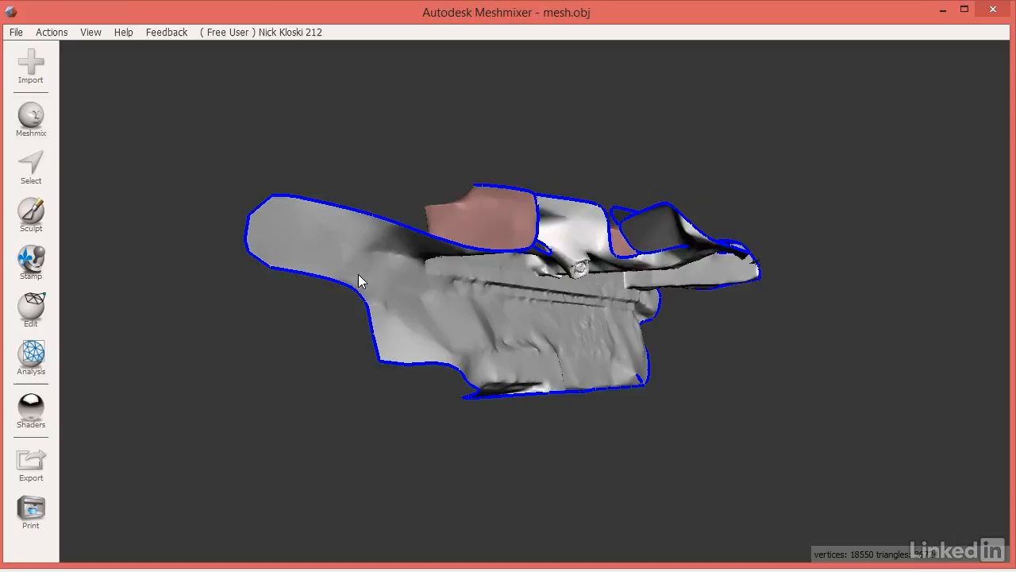
{"action": "left_click_drag", "start_coordinate": [357, 278], "coordinate": [500, 309]}
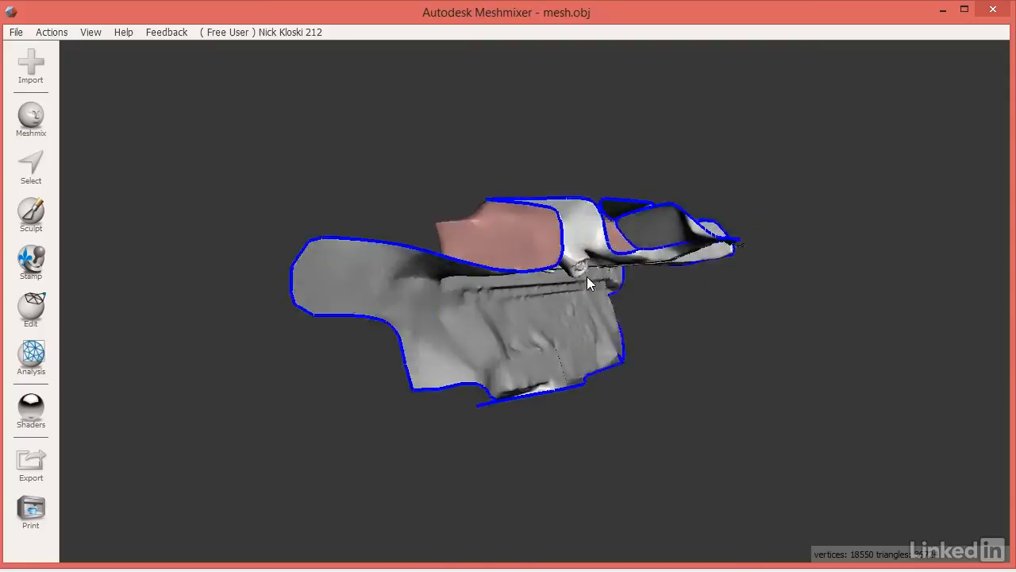
{"action": "left_click_drag", "start_coordinate": [588, 283], "coordinate": [743, 306]}
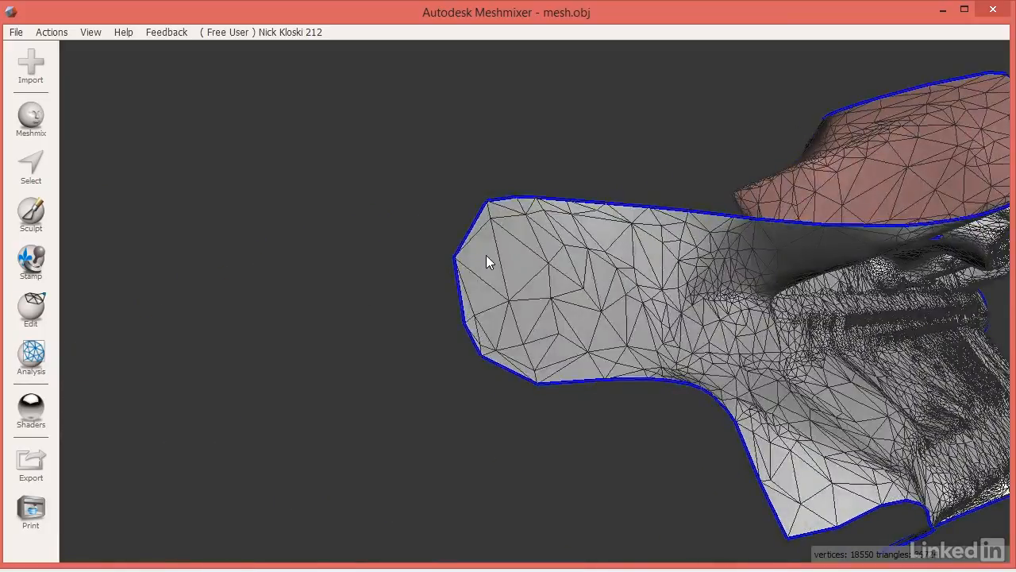
{"action": "left_click_drag", "start_coordinate": [489, 262], "coordinate": [564, 246]}
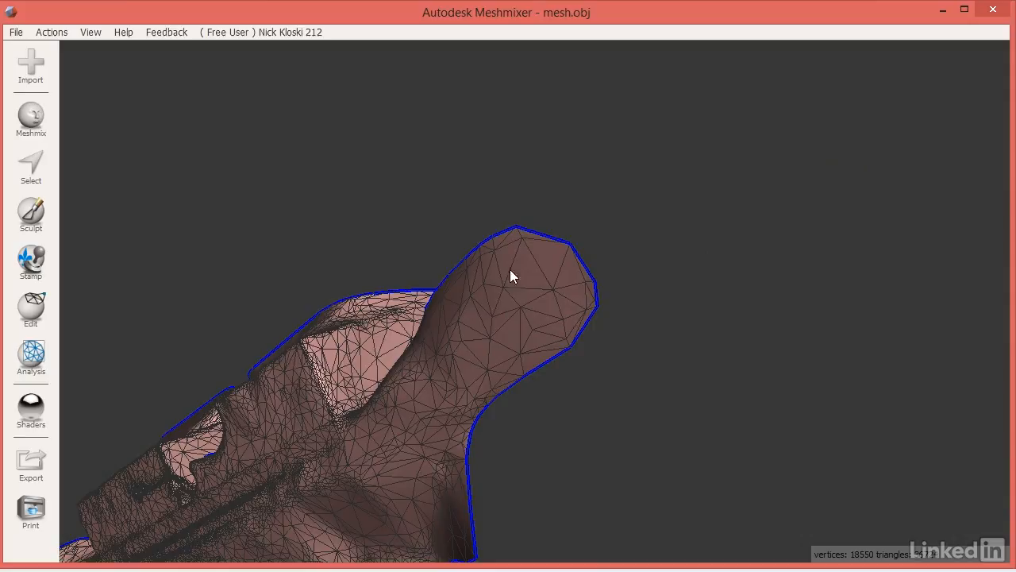
{"action": "mouse_move", "coordinate": [532, 295]}
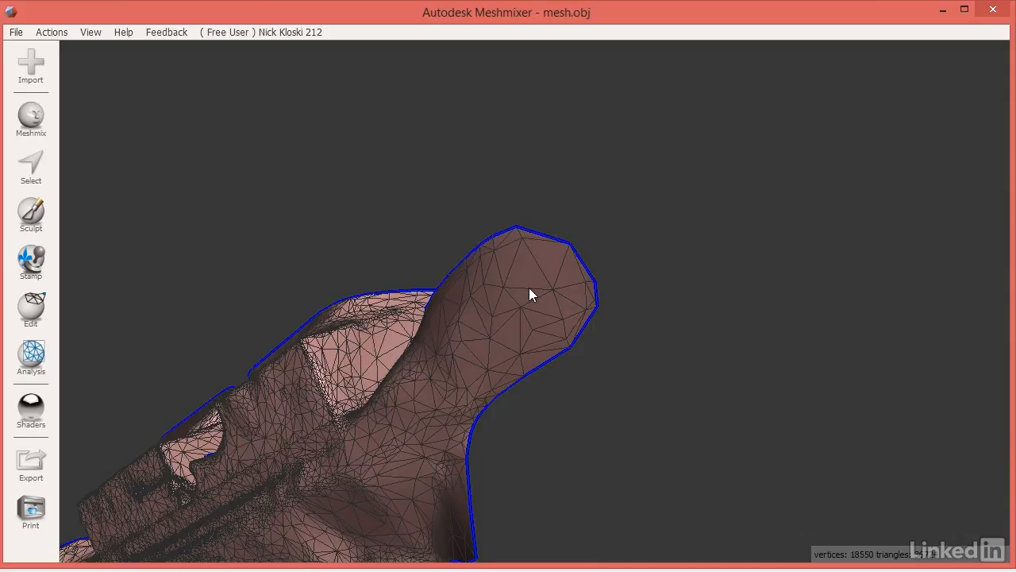
{"action": "left_click_drag", "start_coordinate": [532, 294], "coordinate": [384, 359]}
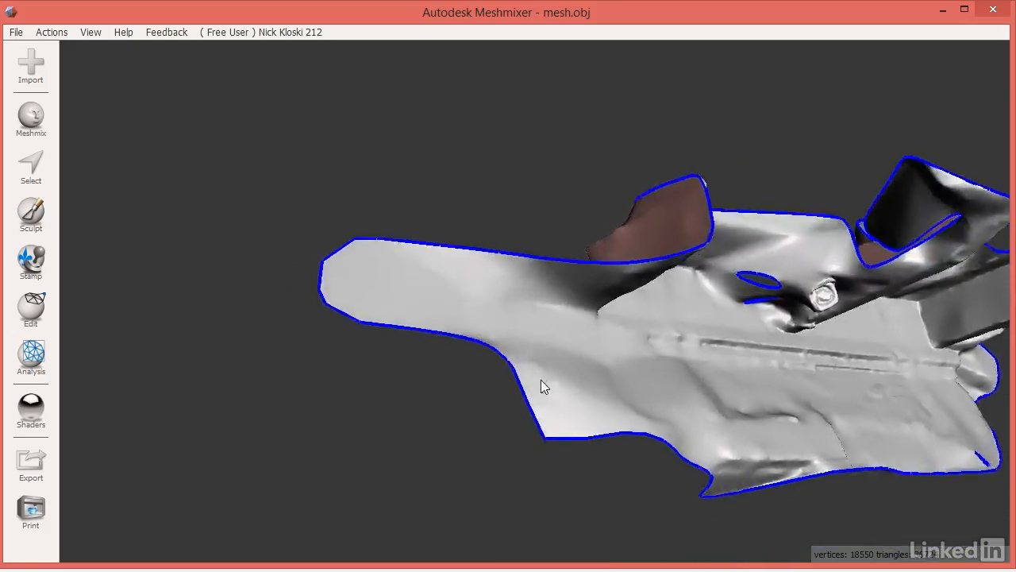
{"action": "left_click_drag", "start_coordinate": [543, 387], "coordinate": [729, 392]}
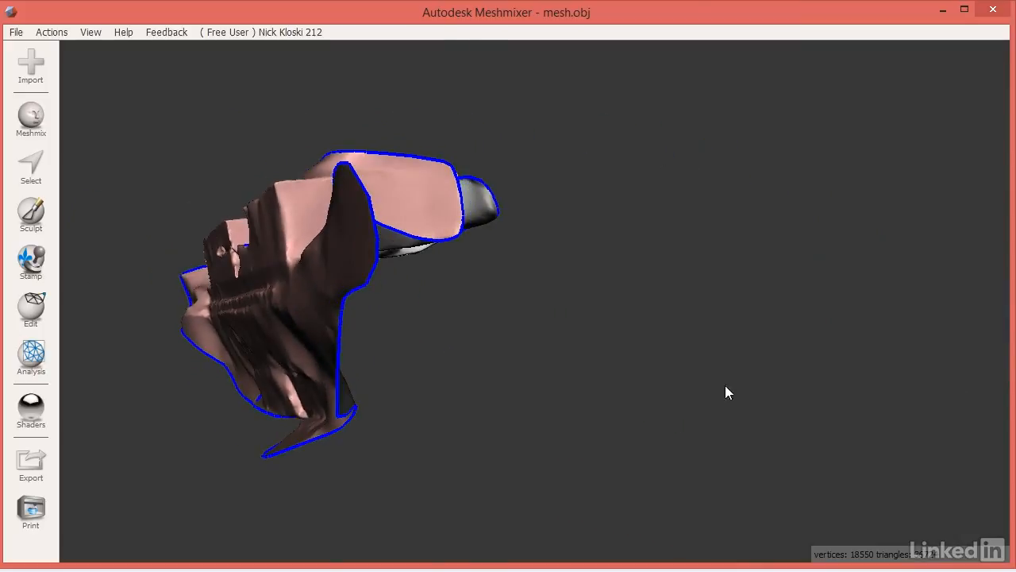
{"action": "left_click_drag", "start_coordinate": [728, 392], "coordinate": [508, 334]}
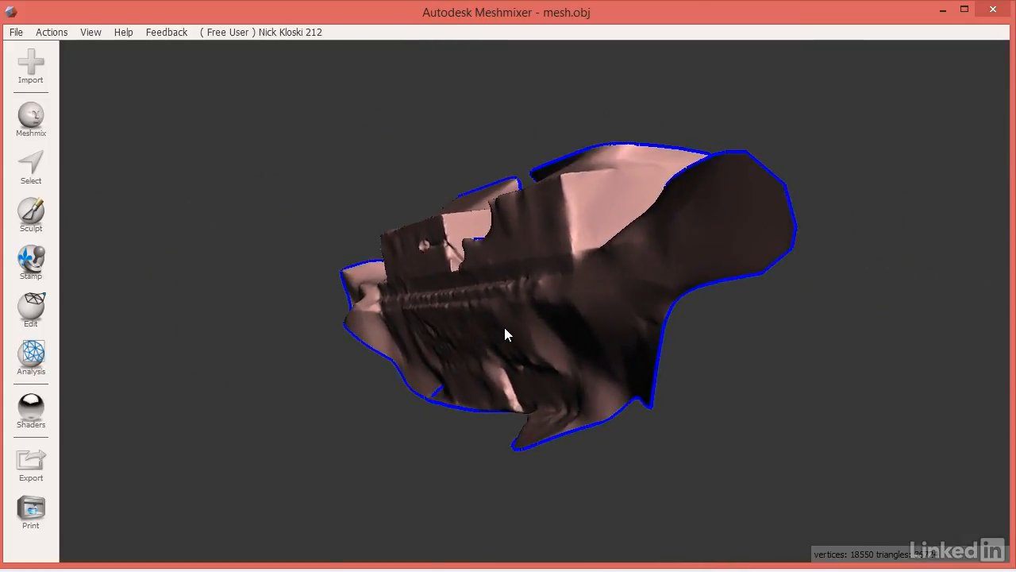
{"action": "left_click_drag", "start_coordinate": [508, 333], "coordinate": [537, 318]}
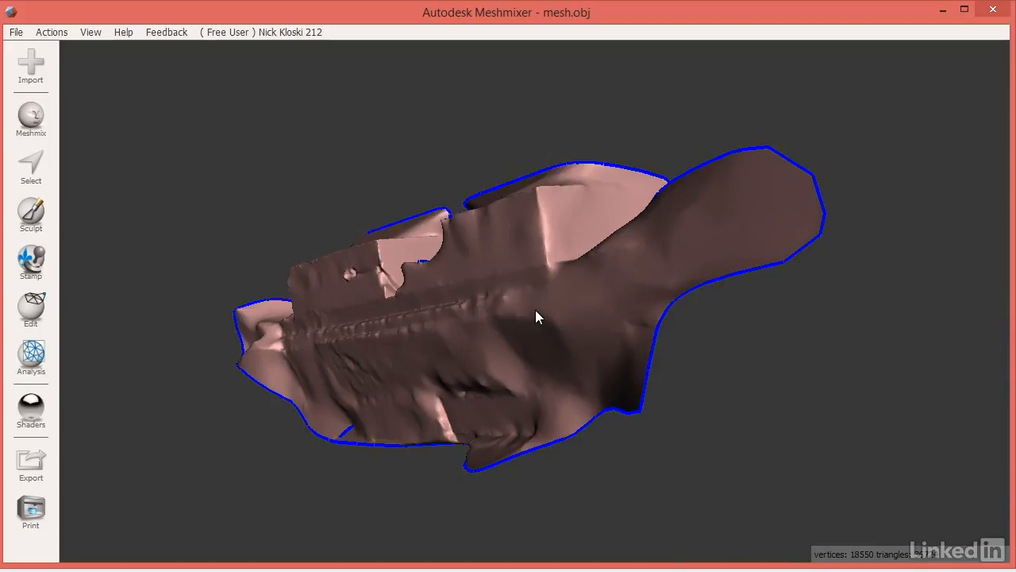
{"action": "mouse_move", "coordinate": [570, 327]}
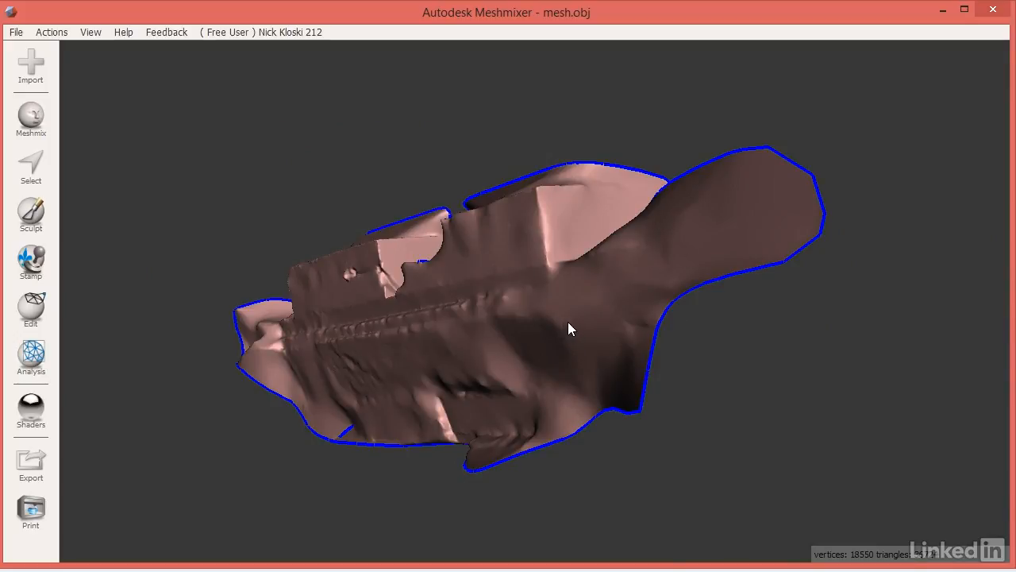
{"action": "left_click_drag", "start_coordinate": [568, 329], "coordinate": [421, 364]}
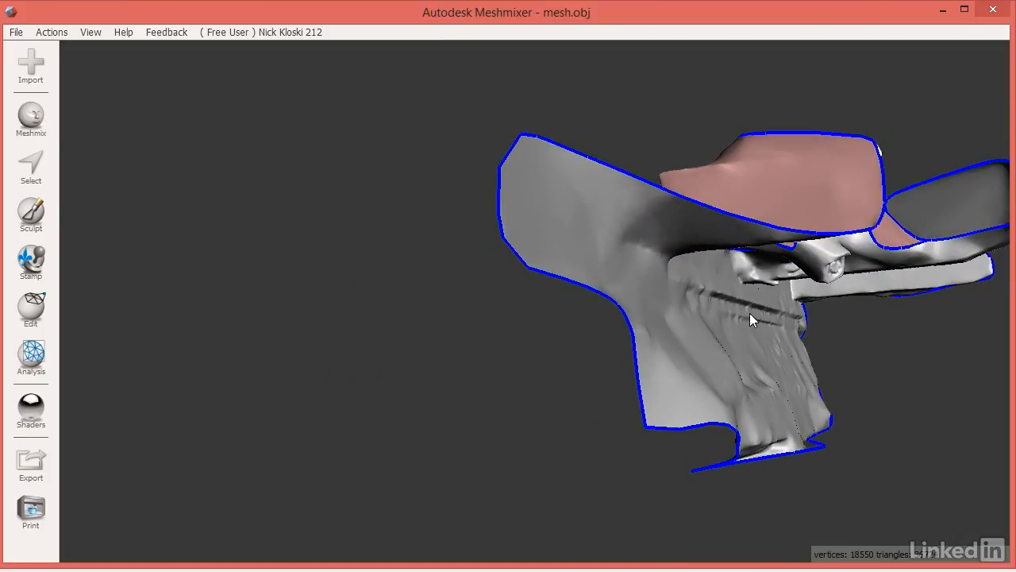
- Apply the vertex-colour shader to restore the scan's photo texture and review it
{"action": "left_click", "coordinate": [30, 410]}
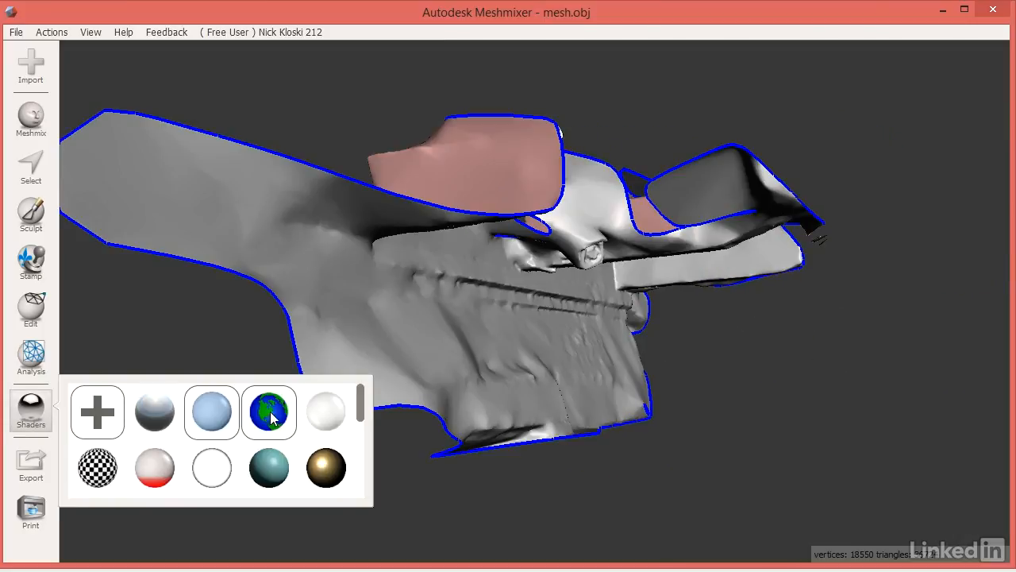
{"action": "left_click", "coordinate": [211, 410]}
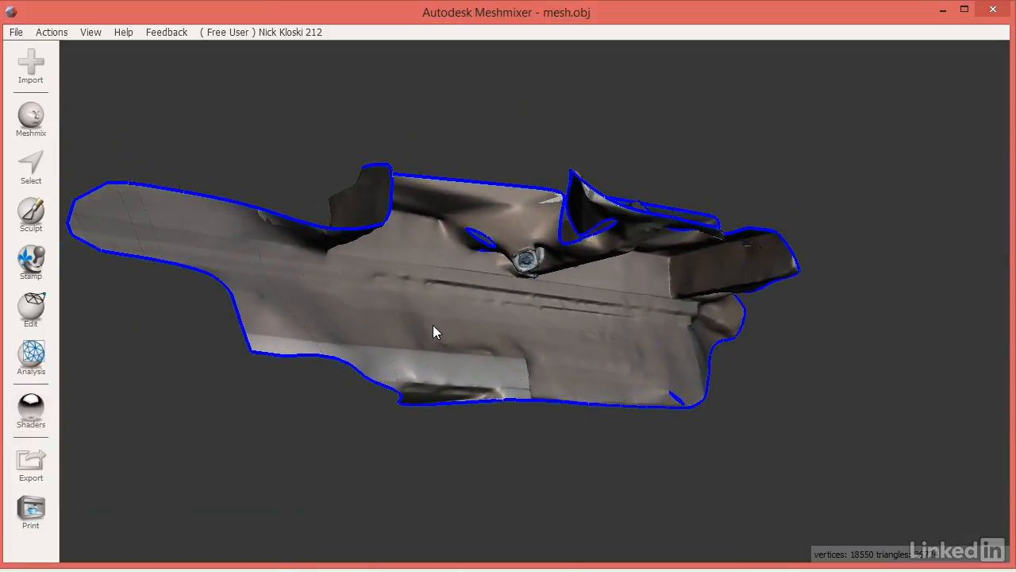
{"action": "left_click_drag", "start_coordinate": [435, 332], "coordinate": [516, 352]}
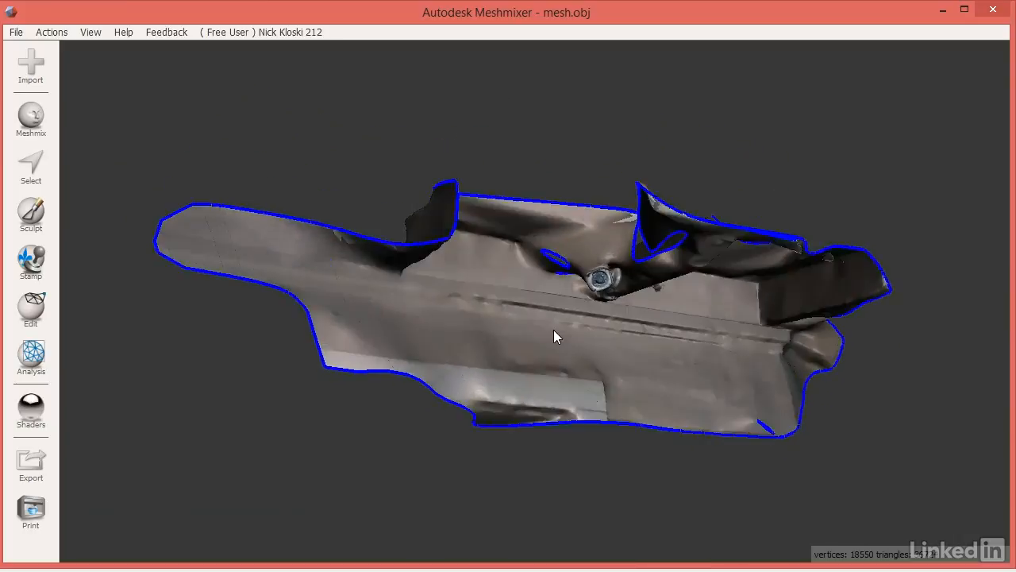
{"action": "left_click_drag", "start_coordinate": [556, 337], "coordinate": [575, 248]}
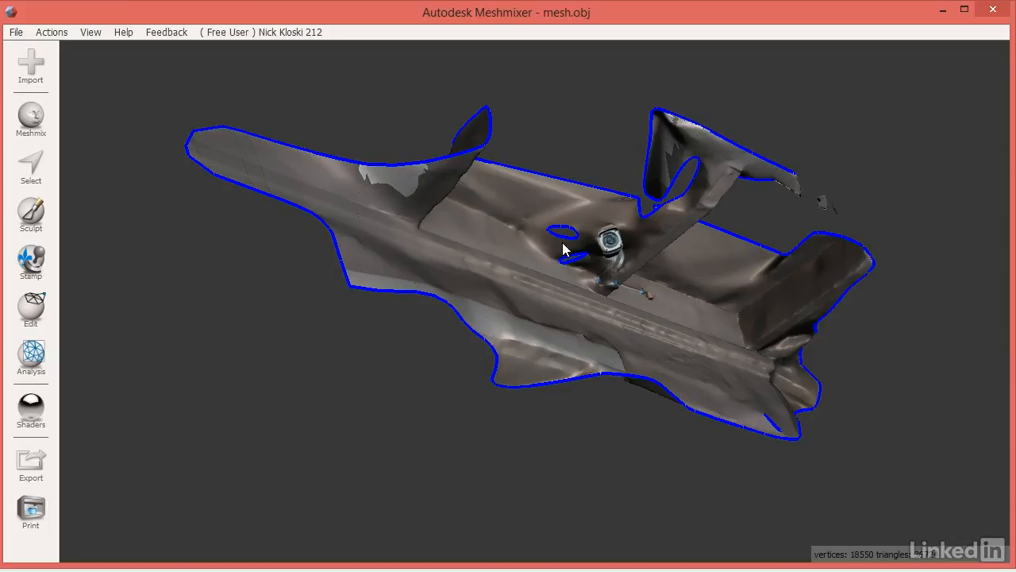
{"action": "left_click_drag", "start_coordinate": [563, 249], "coordinate": [548, 318]}
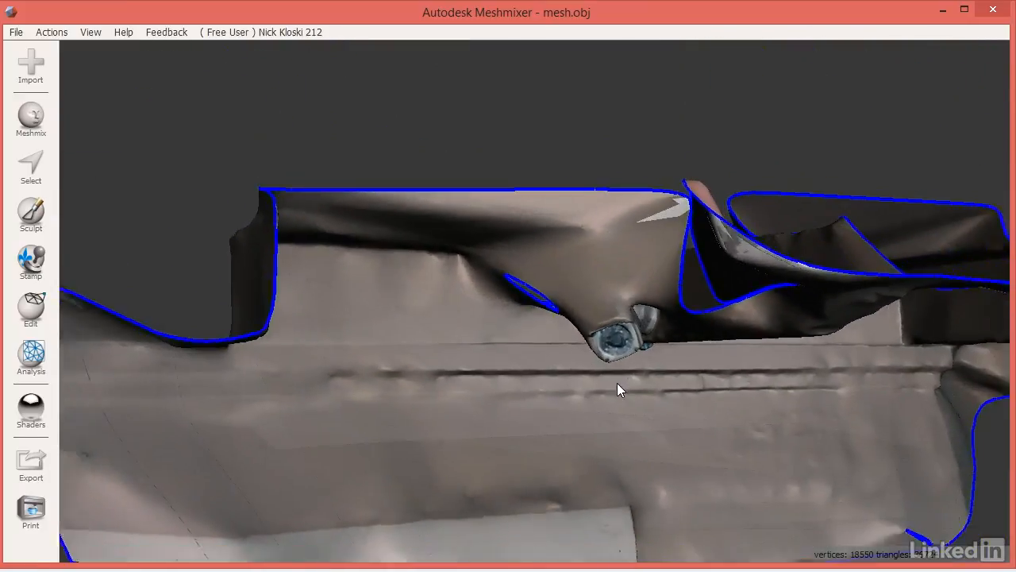
{"action": "left_click_drag", "start_coordinate": [619, 389], "coordinate": [855, 495]}
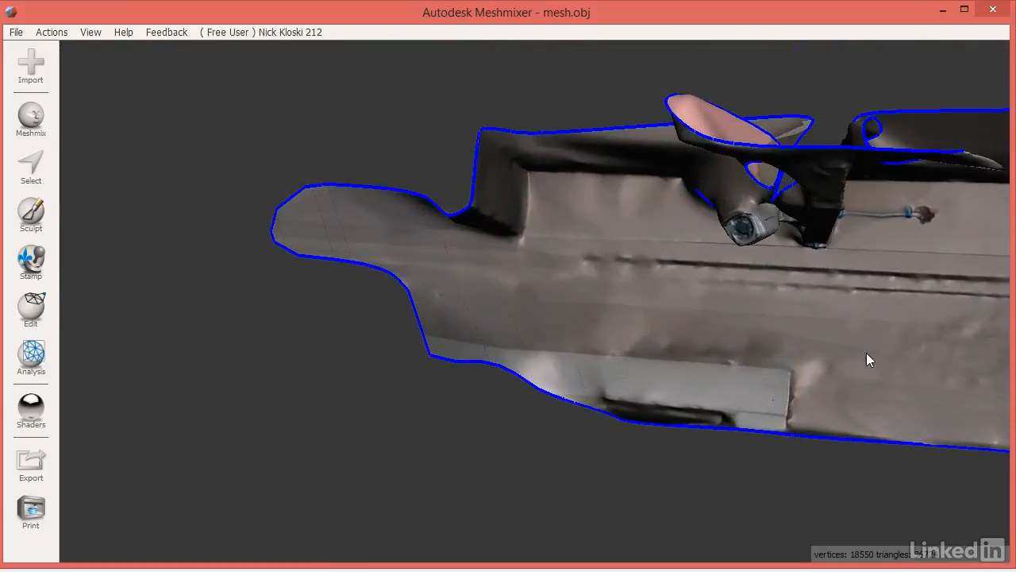
{"action": "left_click_drag", "start_coordinate": [870, 359], "coordinate": [781, 273]}
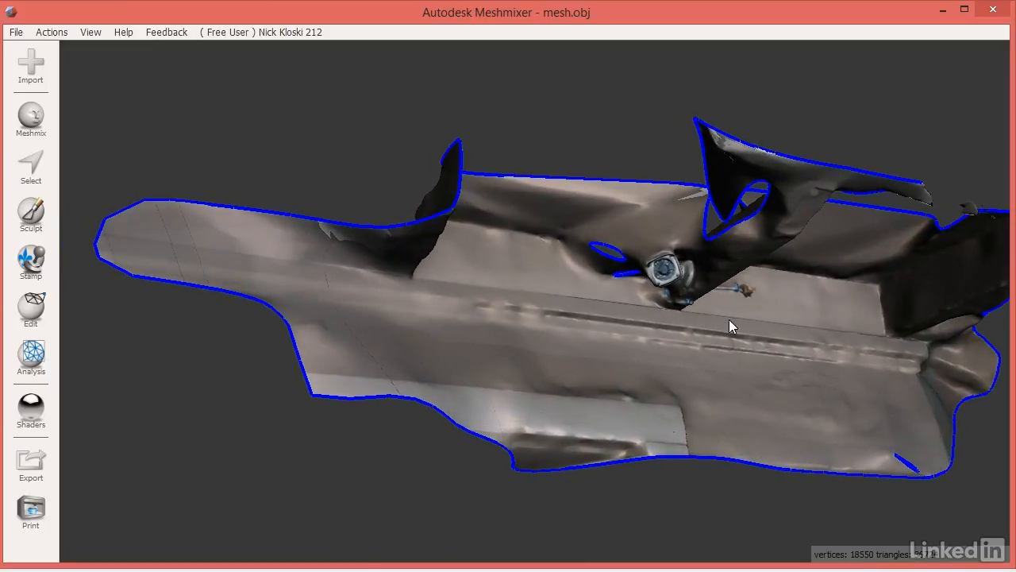
{"action": "left_click_drag", "start_coordinate": [730, 326], "coordinate": [587, 411]}
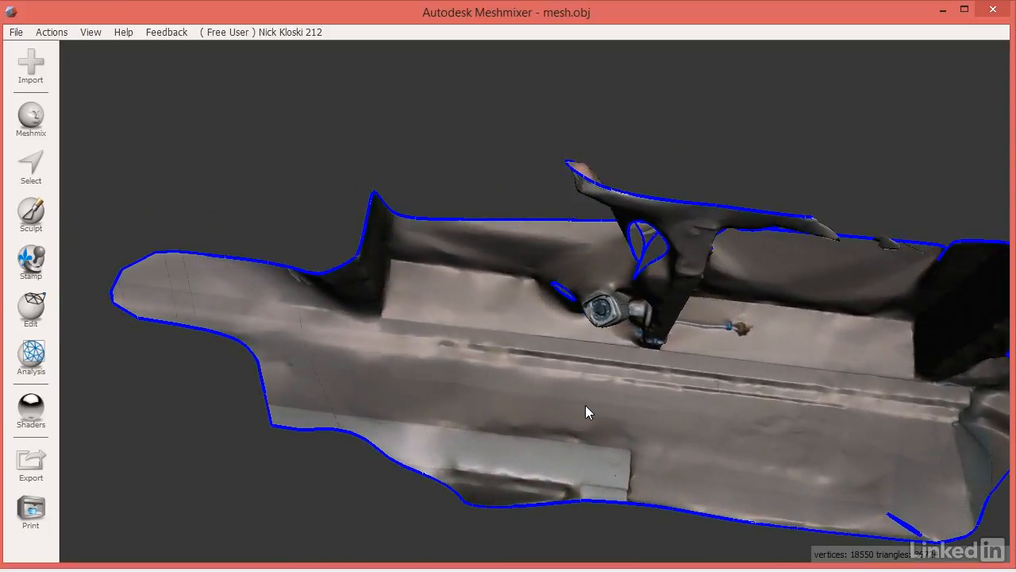
{"action": "left_click_drag", "start_coordinate": [588, 413], "coordinate": [722, 343]}
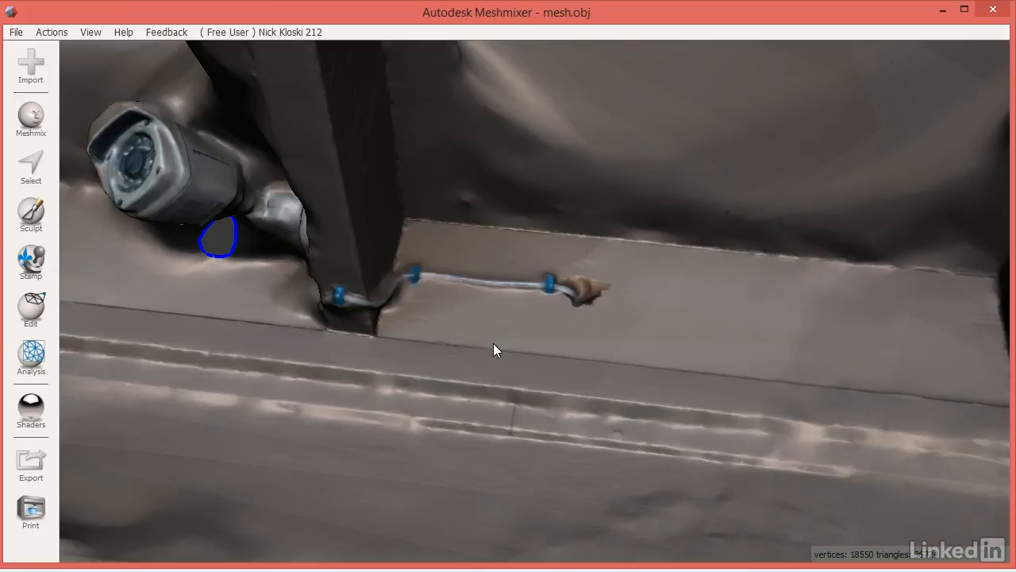
{"action": "mouse_move", "coordinate": [569, 230]}
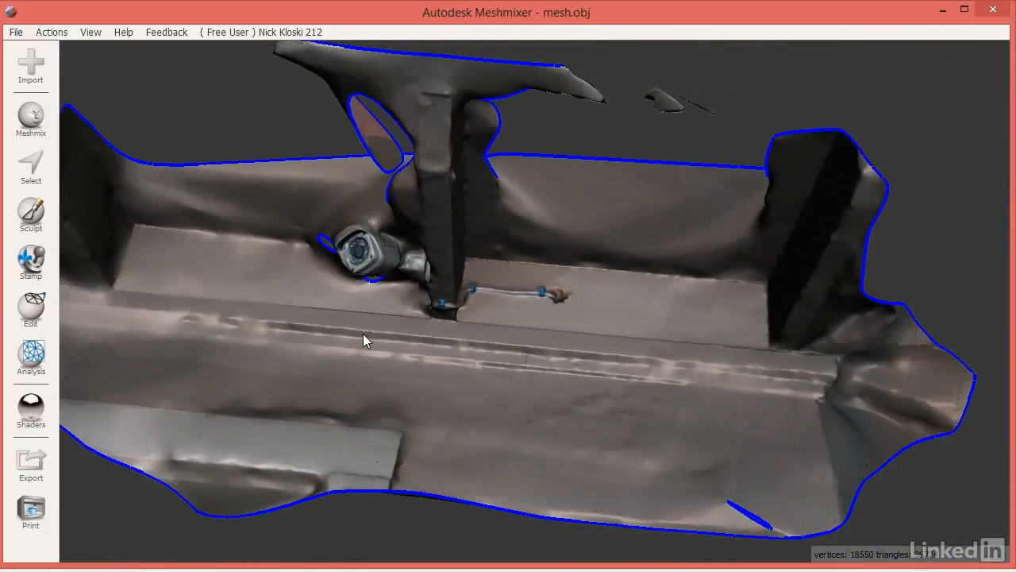
{"action": "left_click_drag", "start_coordinate": [365, 341], "coordinate": [413, 314]}
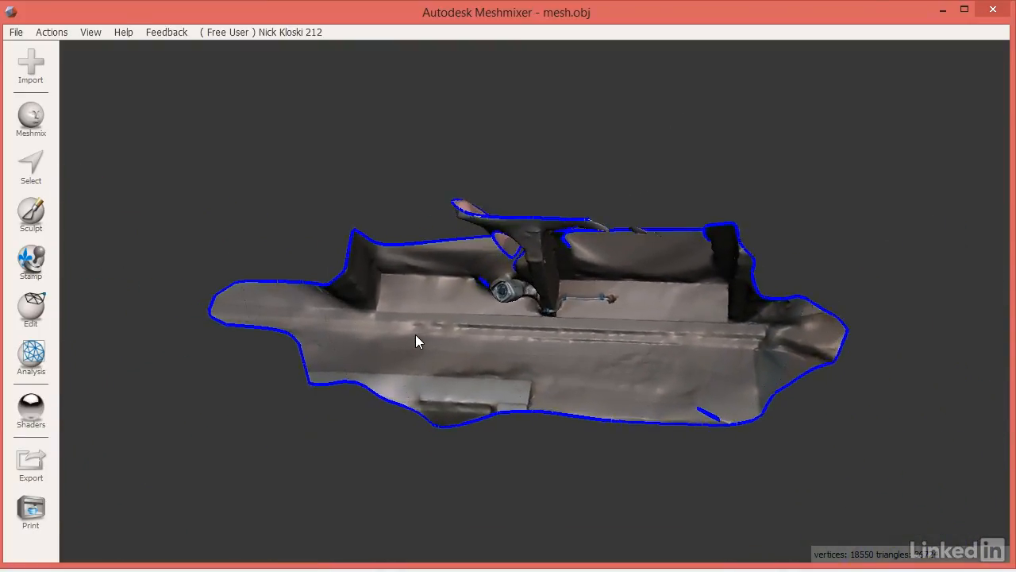
{"action": "left_click_drag", "start_coordinate": [419, 341], "coordinate": [469, 366]}
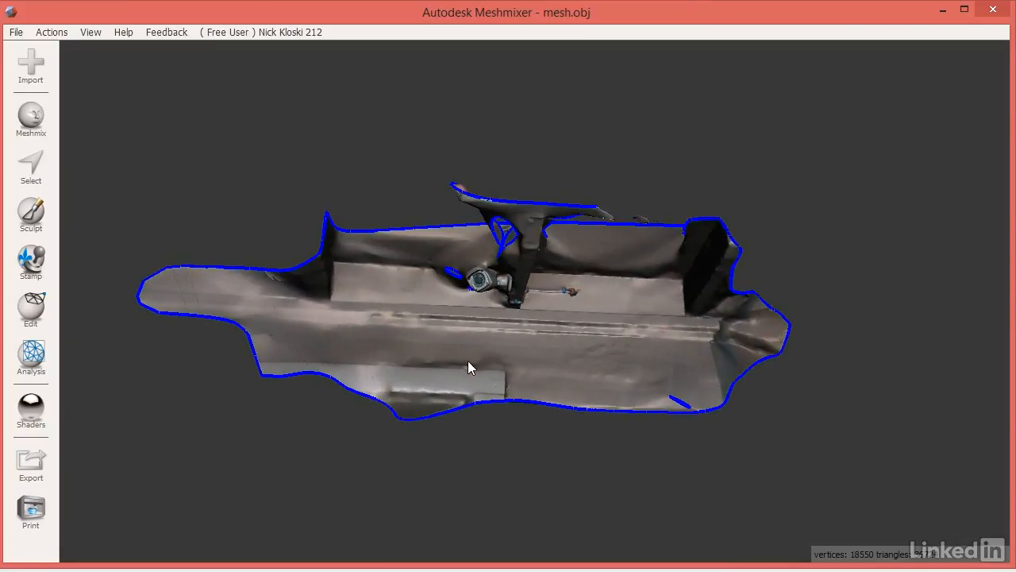
{"action": "mouse_move", "coordinate": [151, 311]}
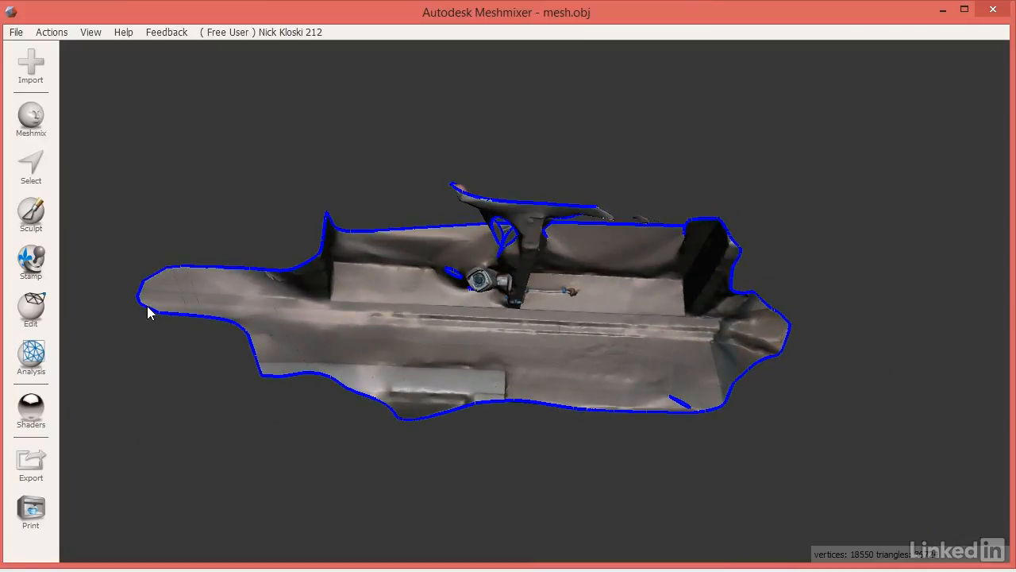
- Start the Inspector analysis to flag holes and loose pieces on the scan
{"action": "left_click", "coordinate": [30, 357]}
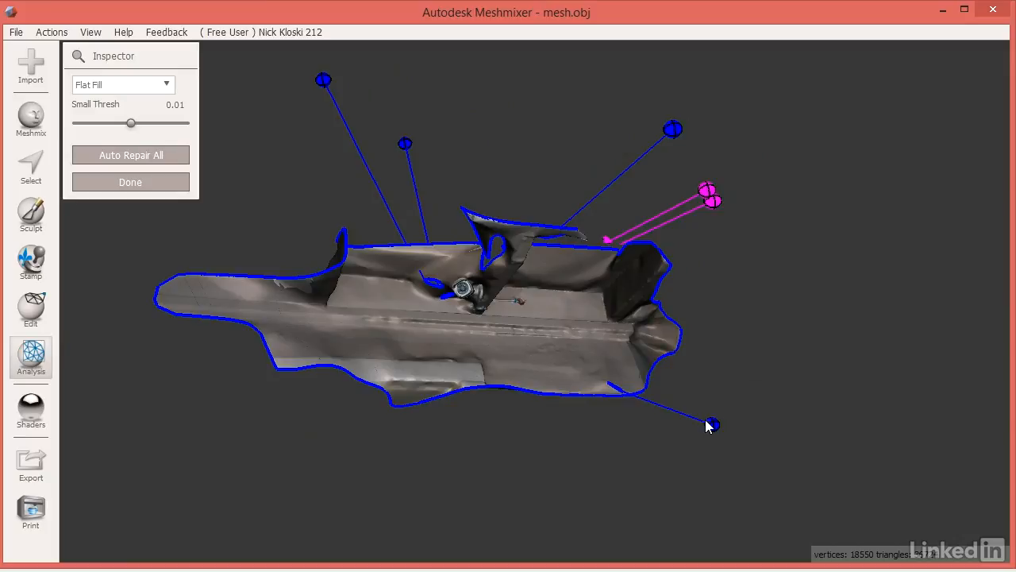
{"action": "mouse_move", "coordinate": [641, 461]}
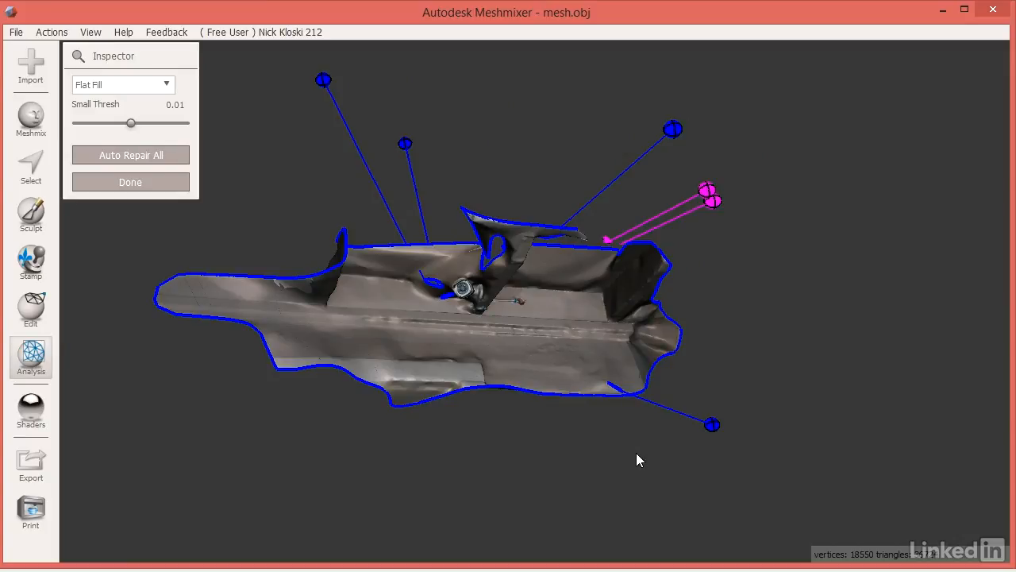
{"action": "mouse_move", "coordinate": [587, 450]}
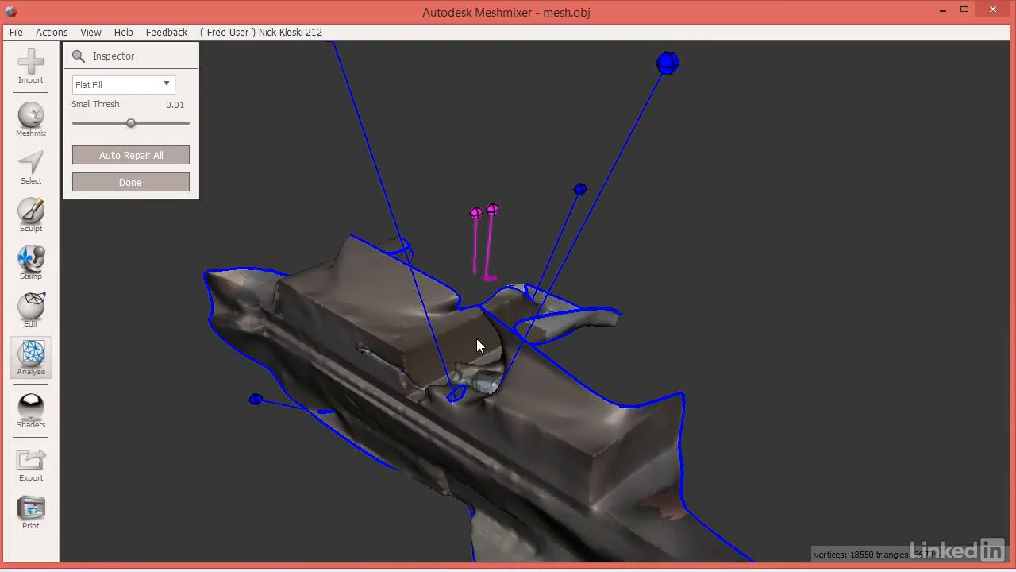
- Orbit around the camera area to locate and fill the small flagged holes nearby
{"action": "left_click_drag", "start_coordinate": [476, 346], "coordinate": [495, 349]}
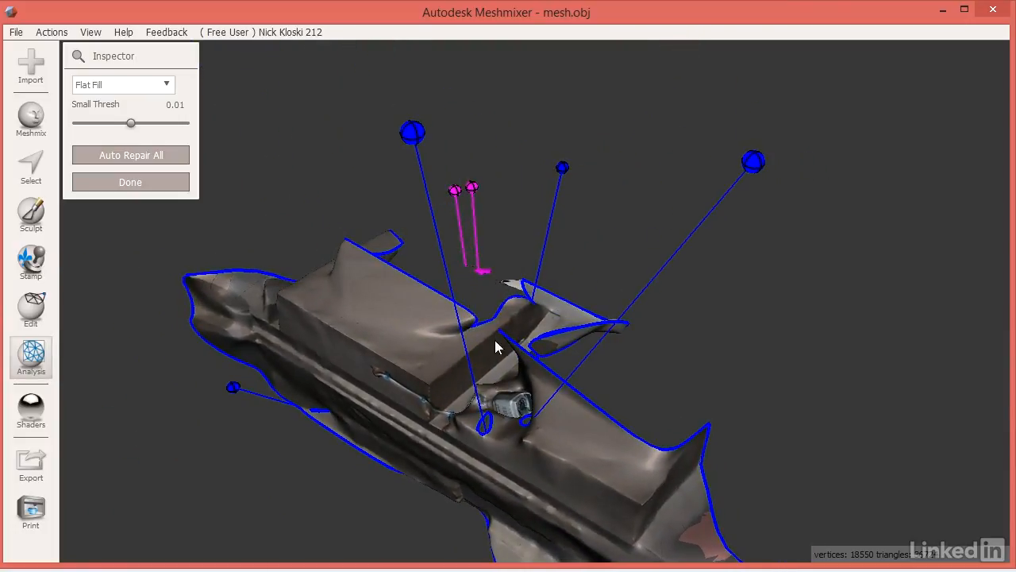
{"action": "mouse_move", "coordinate": [412, 135]}
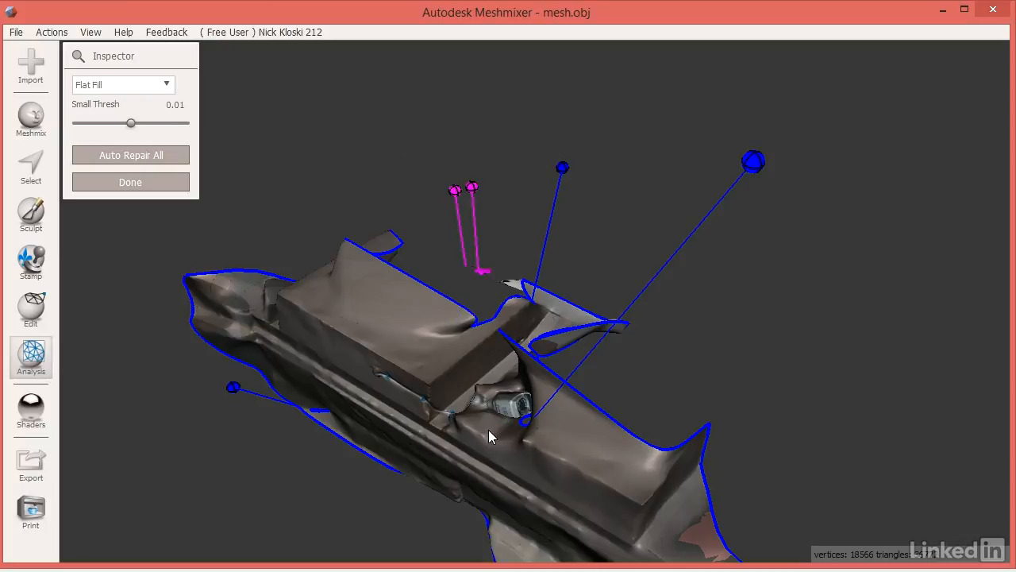
{"action": "left_click_drag", "start_coordinate": [489, 435], "coordinate": [152, 309]}
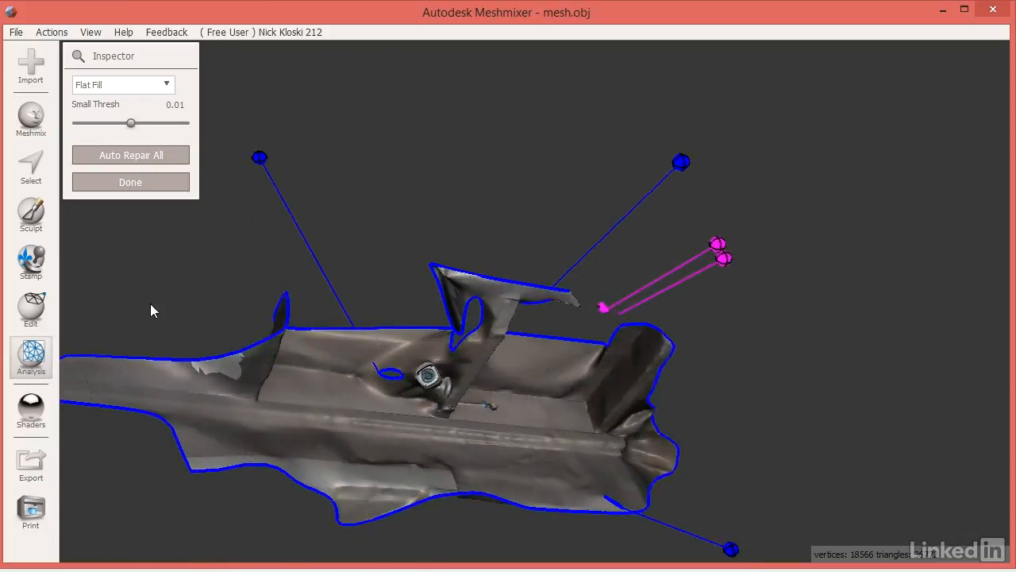
{"action": "left_click_drag", "start_coordinate": [153, 310], "coordinate": [403, 362]}
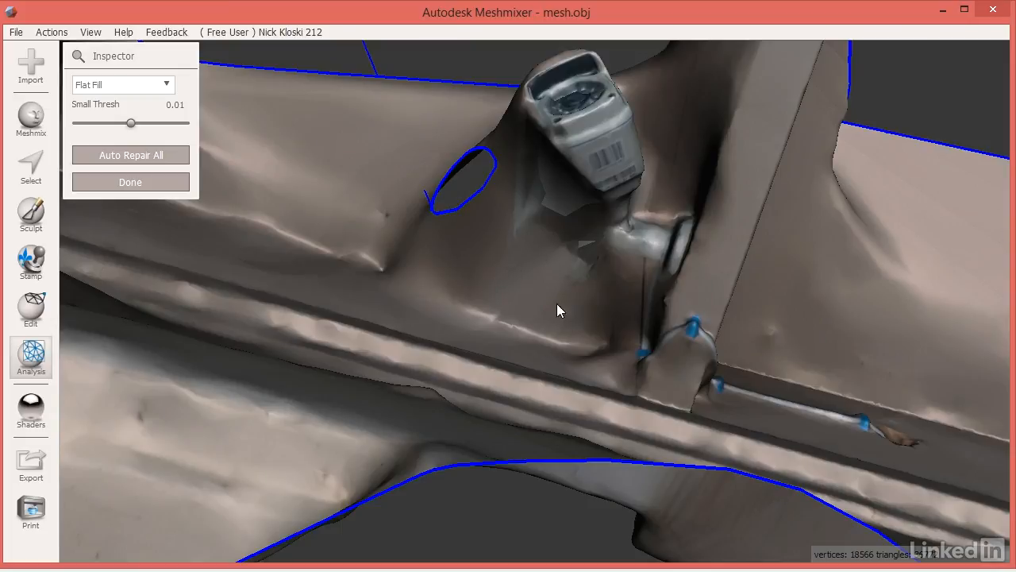
{"action": "mouse_move", "coordinate": [556, 284]}
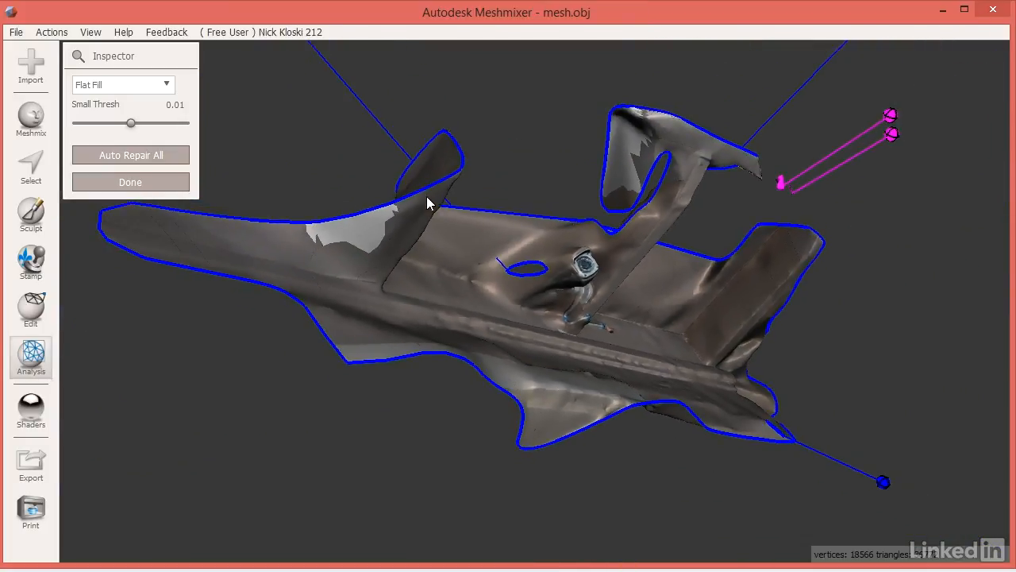
{"action": "left_click_drag", "start_coordinate": [428, 203], "coordinate": [323, 110]}
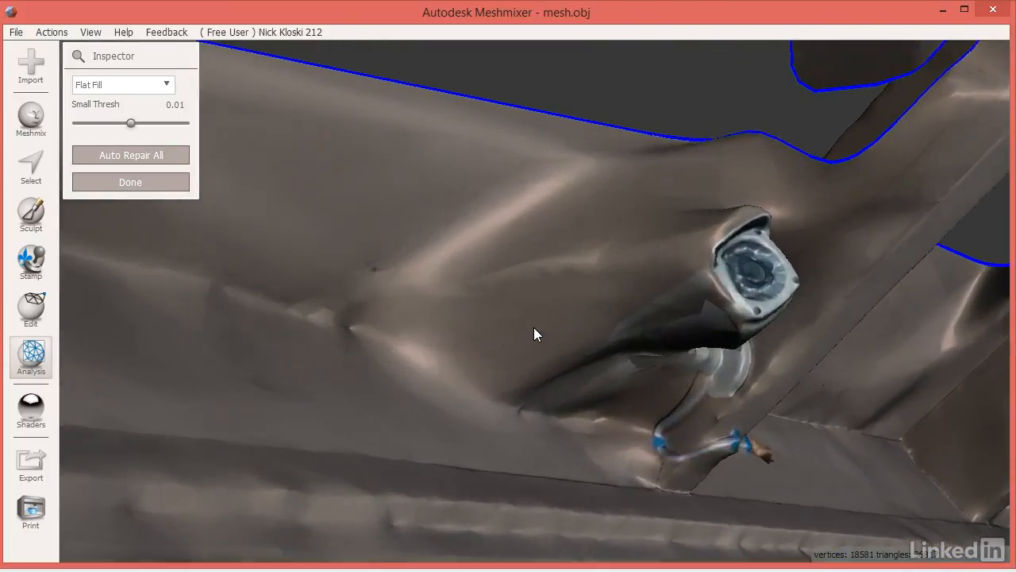
{"action": "left_click_drag", "start_coordinate": [533, 334], "coordinate": [522, 299]}
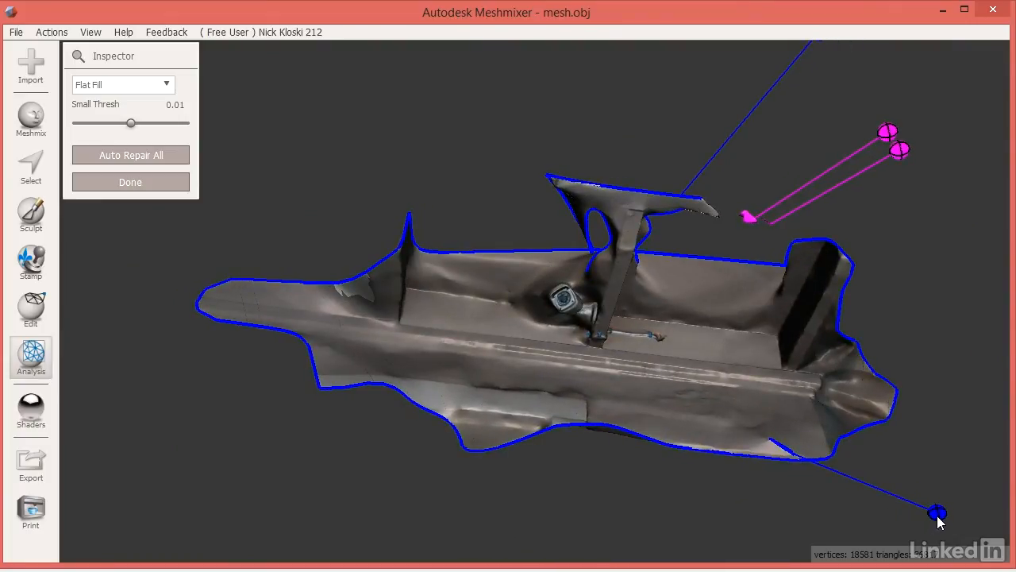
{"action": "left_click_drag", "start_coordinate": [936, 514], "coordinate": [562, 394]}
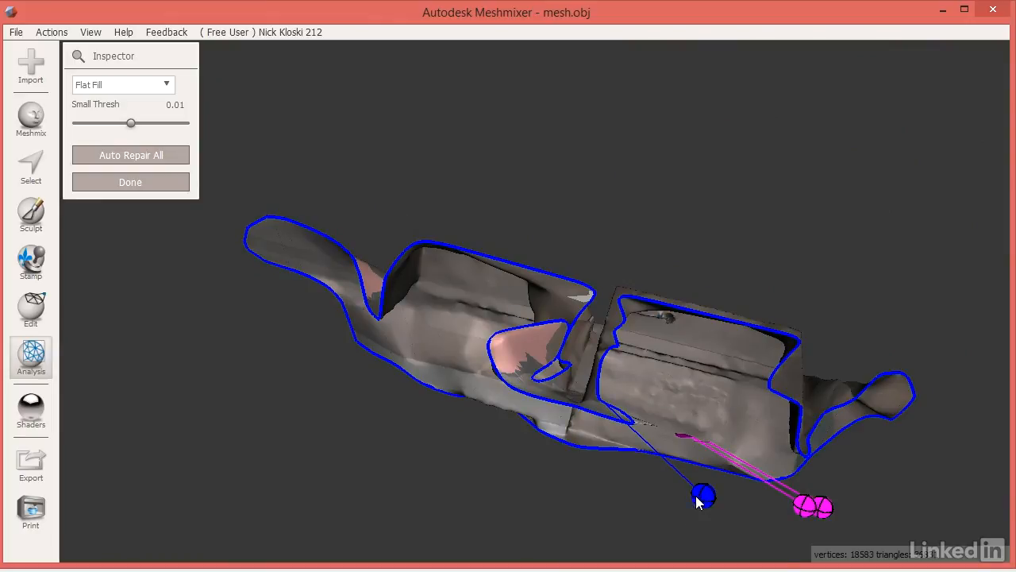
{"action": "mouse_move", "coordinate": [476, 457]}
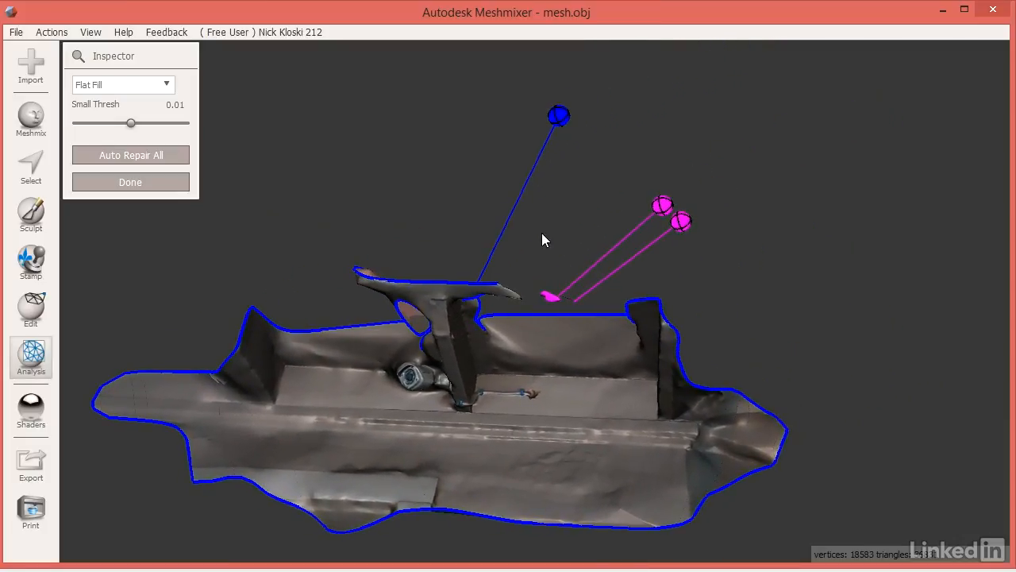
{"action": "mouse_move", "coordinate": [670, 213]}
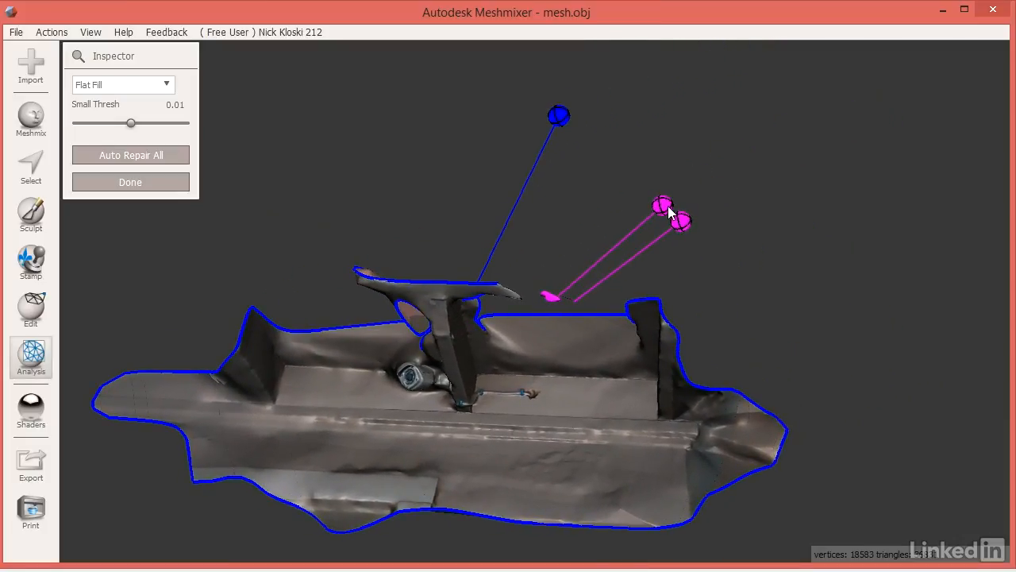
- Adjust the Small Thresh slider back to 0.01 and remove the floating fragment
{"action": "scroll", "scroll_direction": "down", "scroll_amount": 3}
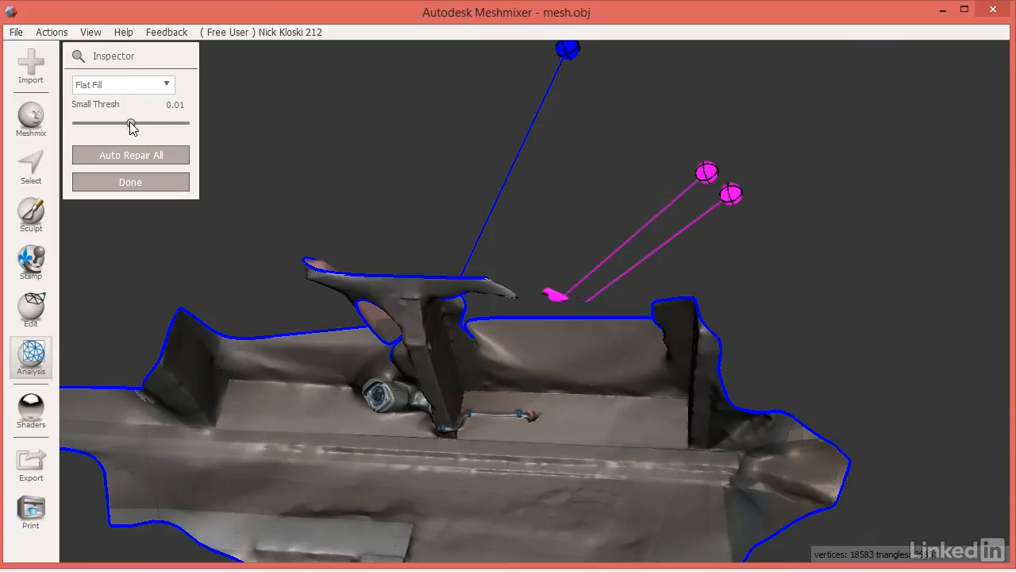
{"action": "left_click_drag", "start_coordinate": [131, 124], "coordinate": [181, 124]}
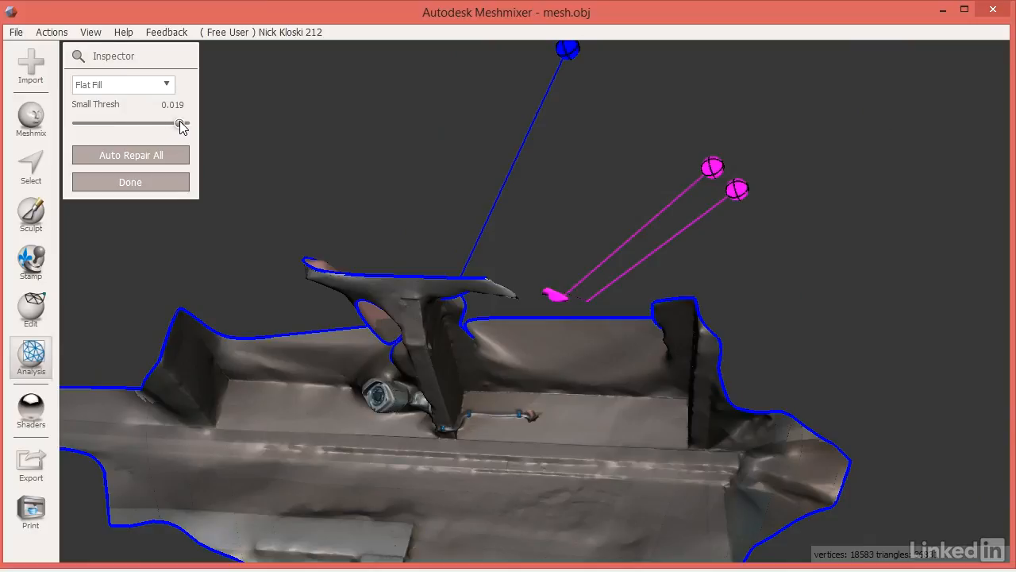
{"action": "left_click_drag", "start_coordinate": [181, 123], "coordinate": [89, 124]}
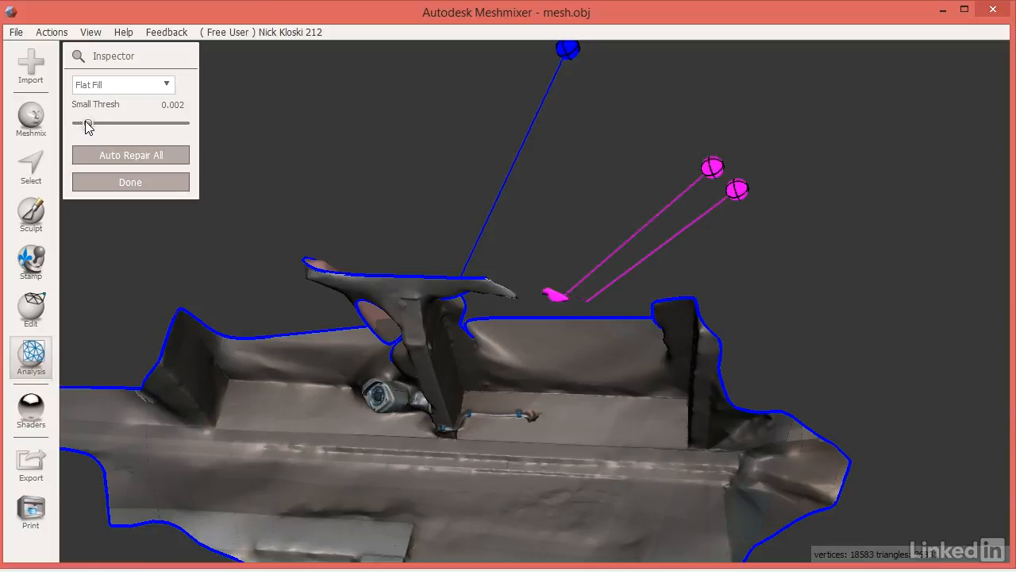
{"action": "left_click_drag", "start_coordinate": [89, 124], "coordinate": [132, 123]}
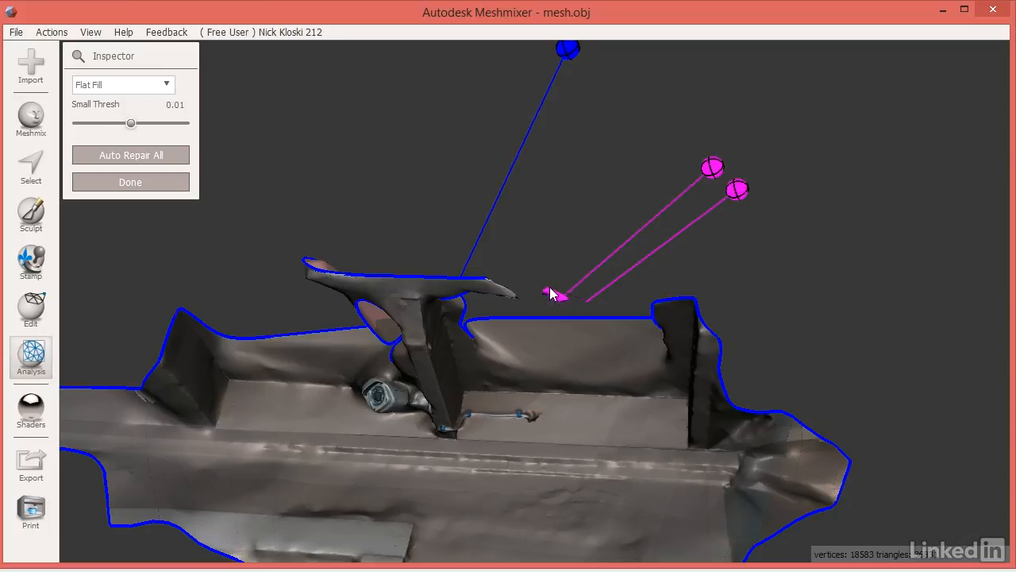
{"action": "mouse_move", "coordinate": [713, 168]}
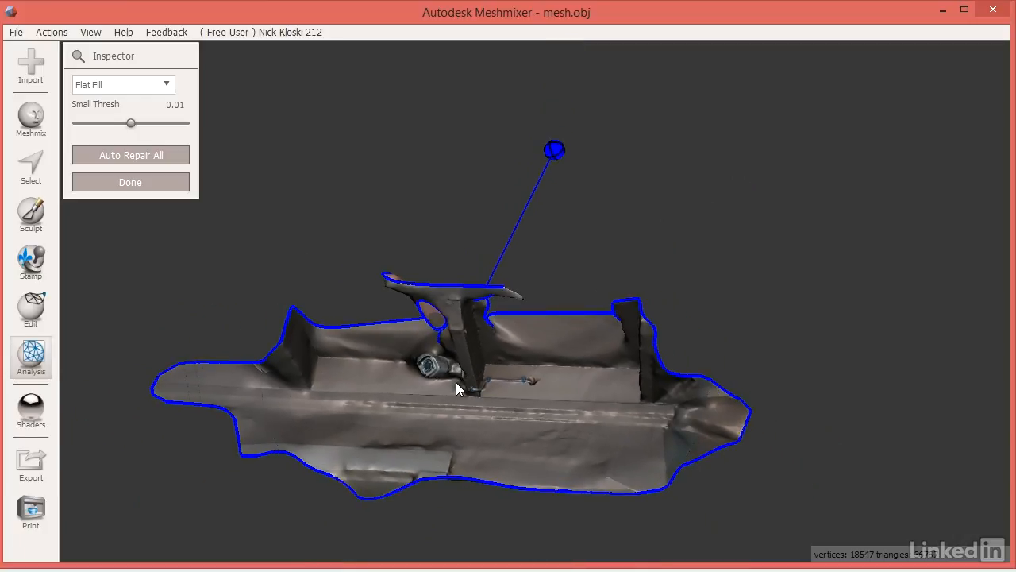
{"action": "left_click_drag", "start_coordinate": [457, 389], "coordinate": [627, 372]}
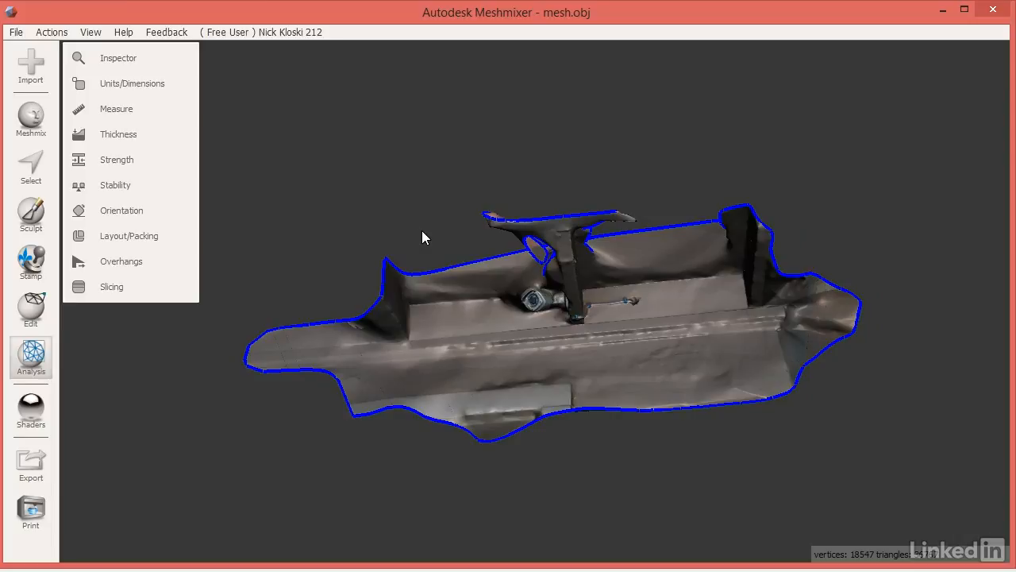
{"action": "mouse_move", "coordinate": [500, 311]}
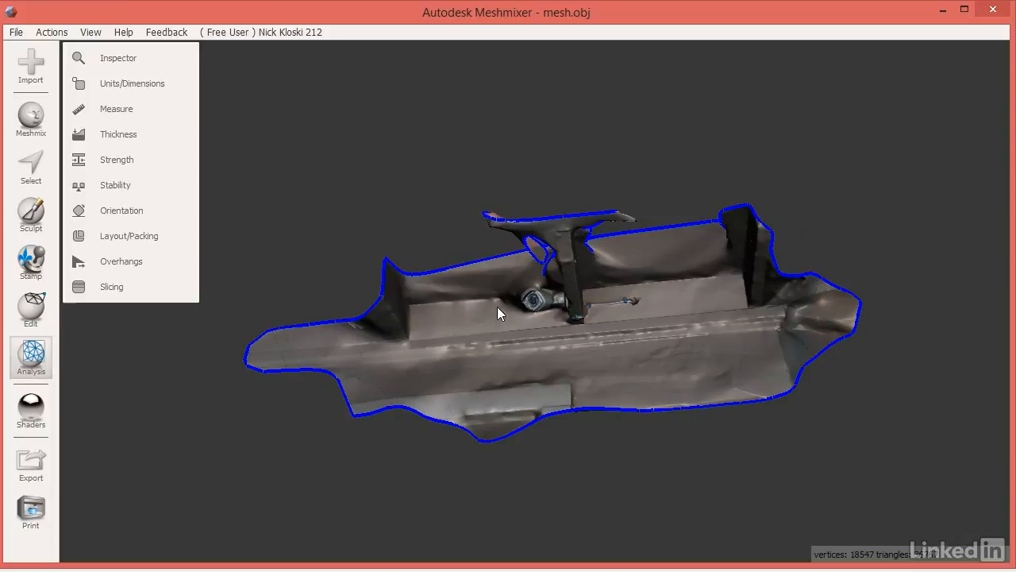